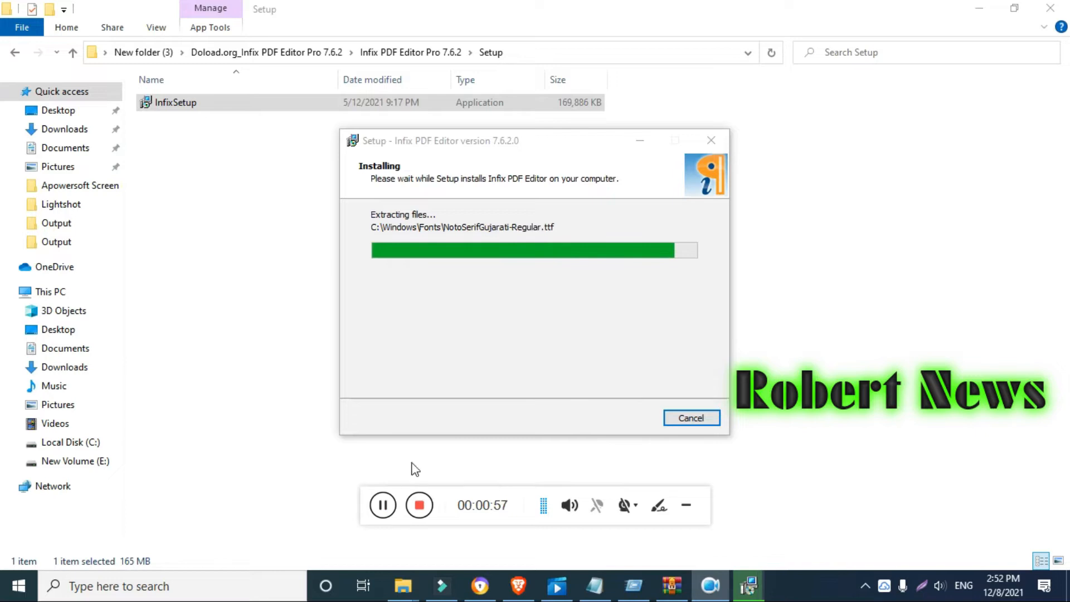
{"action": "mouse_move", "coordinate": [524, 364]}
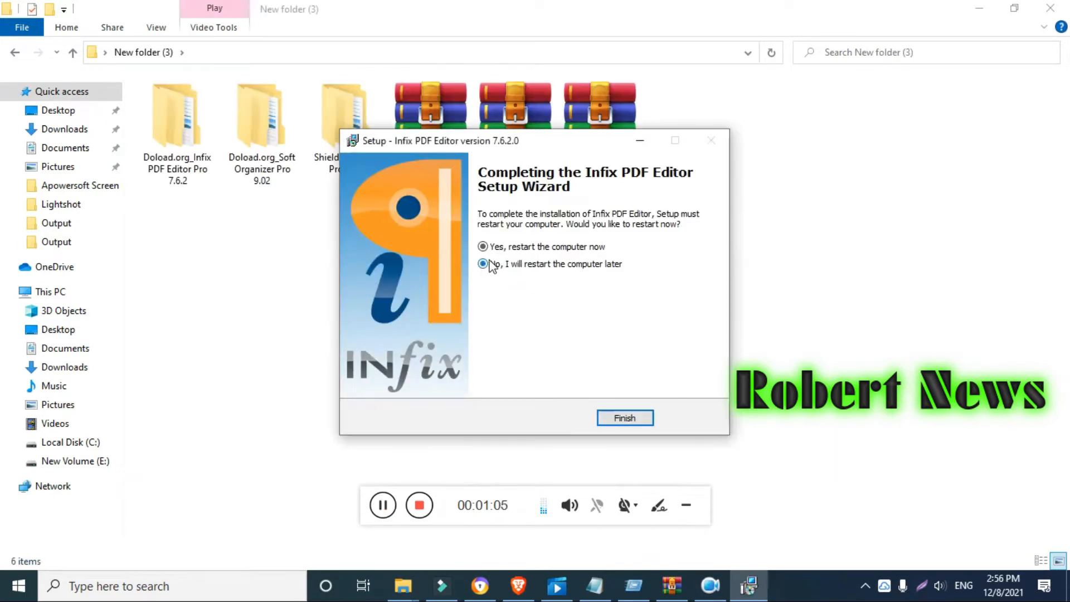
- Finish the Infix PDF Editor setup, choosing to restart the computer later
{"action": "left_click", "coordinate": [624, 418]}
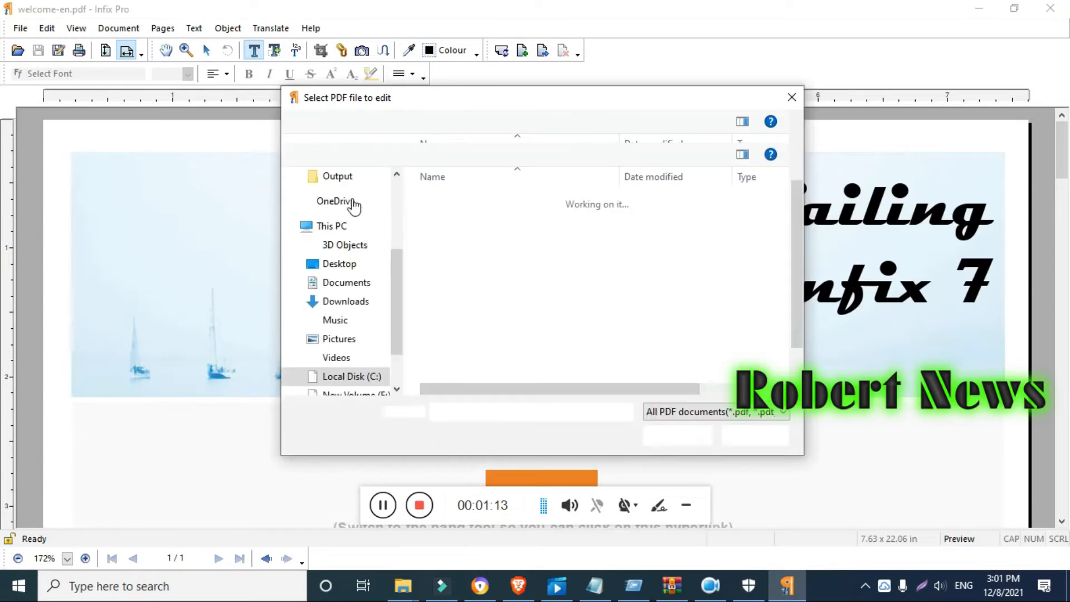
- Open the 500 farmers news PDF from the Desktop for editing
{"action": "left_click", "coordinate": [339, 263]}
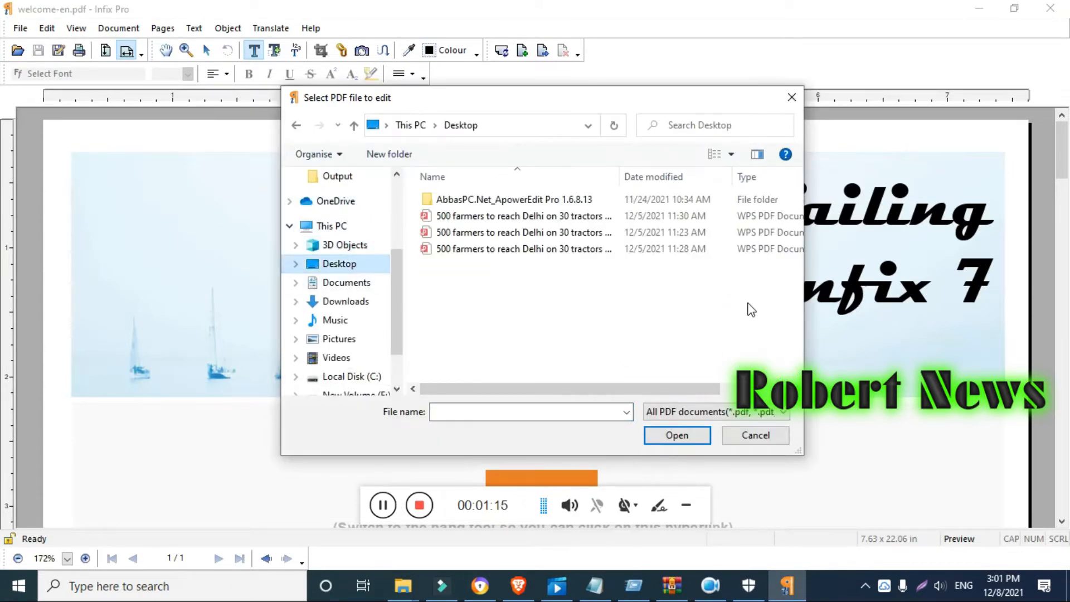
{"action": "left_click", "coordinate": [524, 363]}
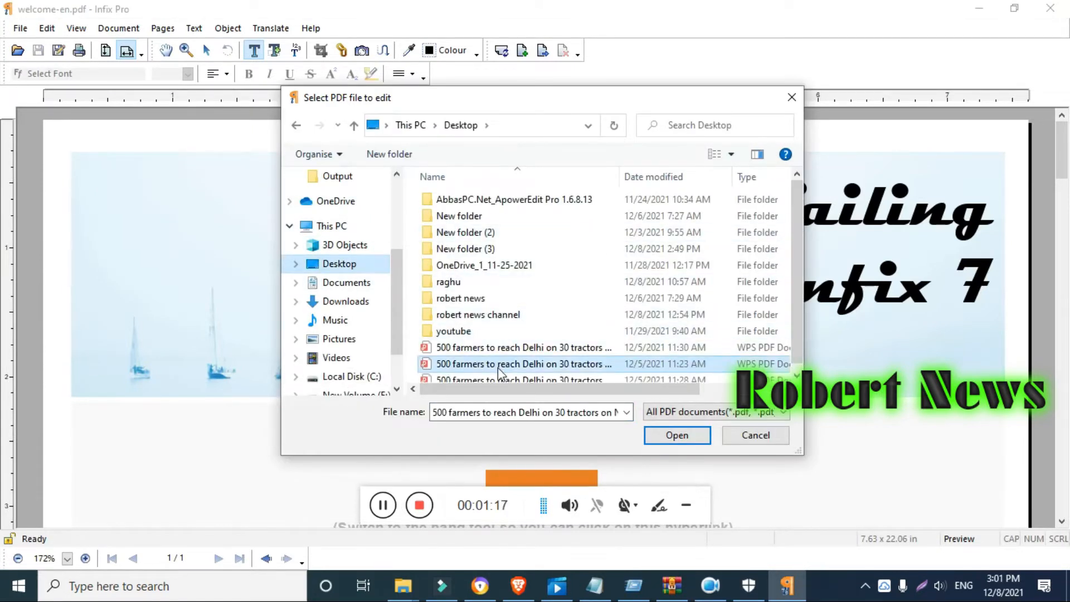
{"action": "left_click", "coordinate": [677, 435]}
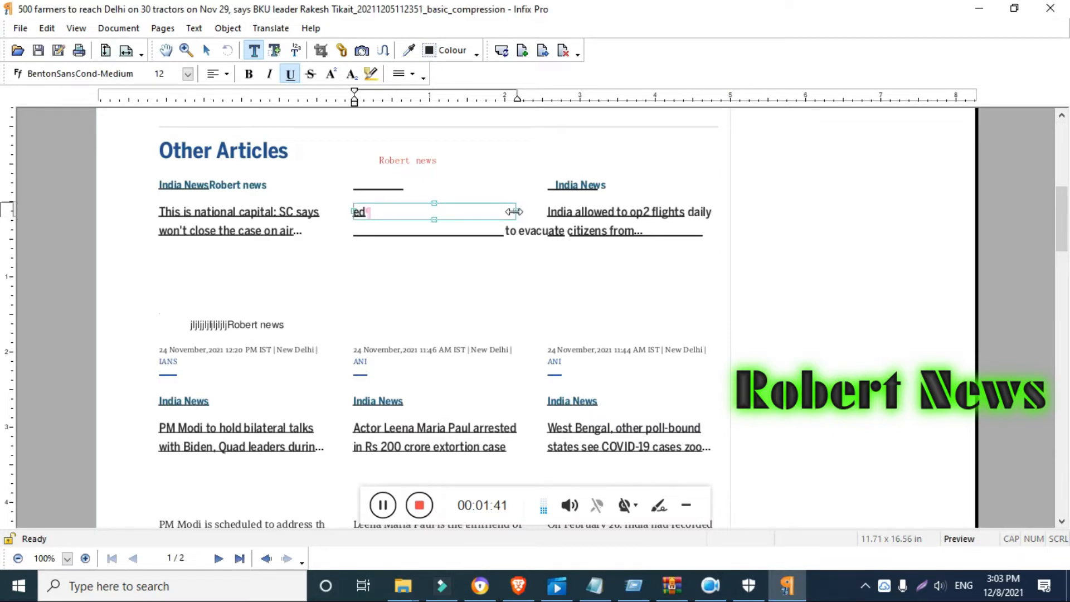
- Clear the middle headline and retype it as 'Robert News channel'
{"action": "key", "text": "backspace"}
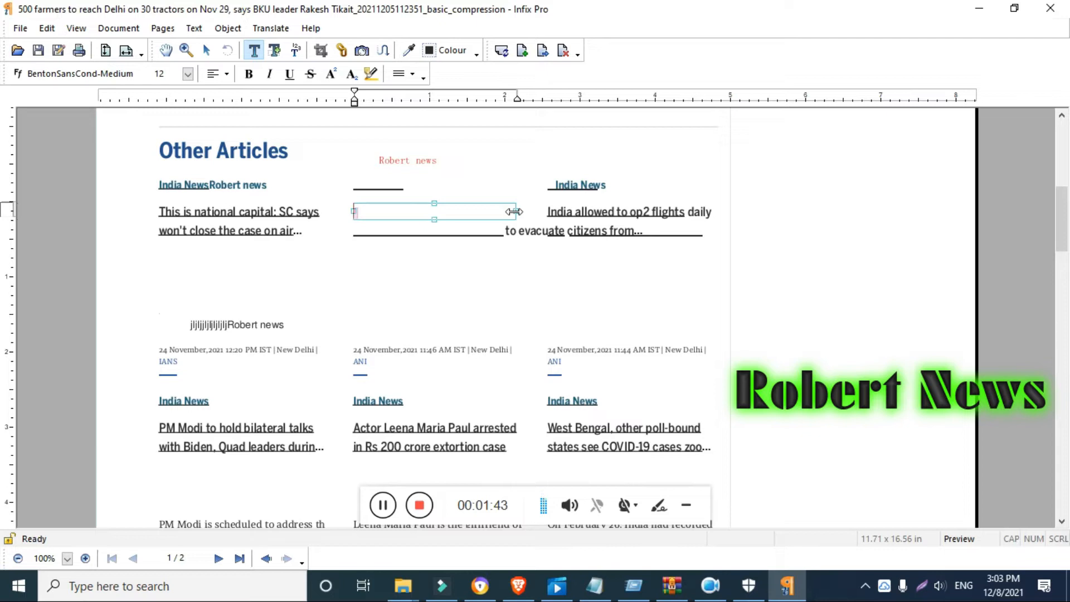
{"action": "type", "text": "Ro"}
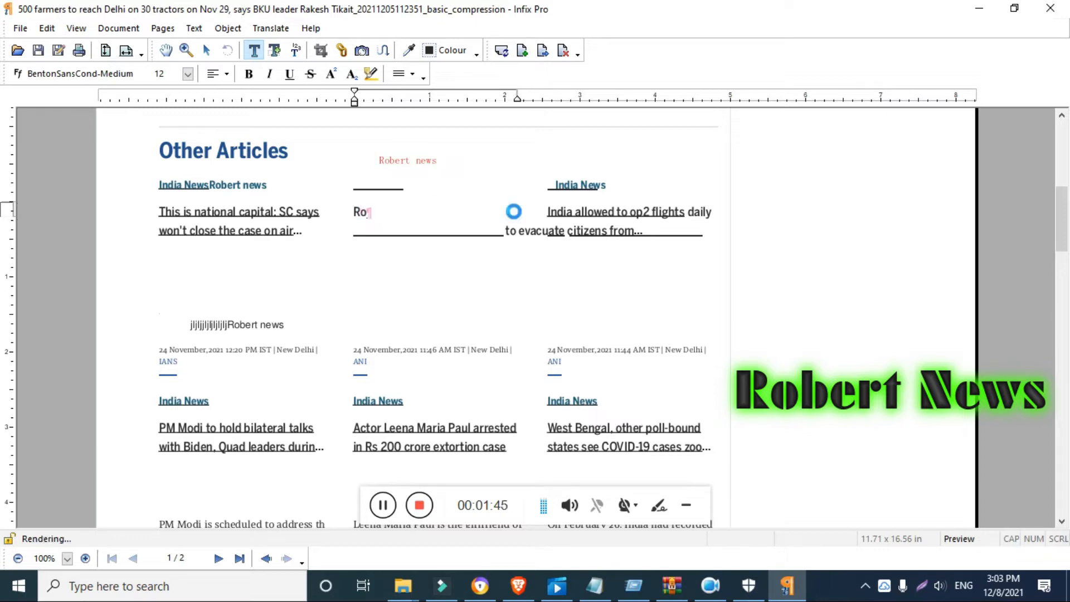
{"action": "type", "text": "bert"}
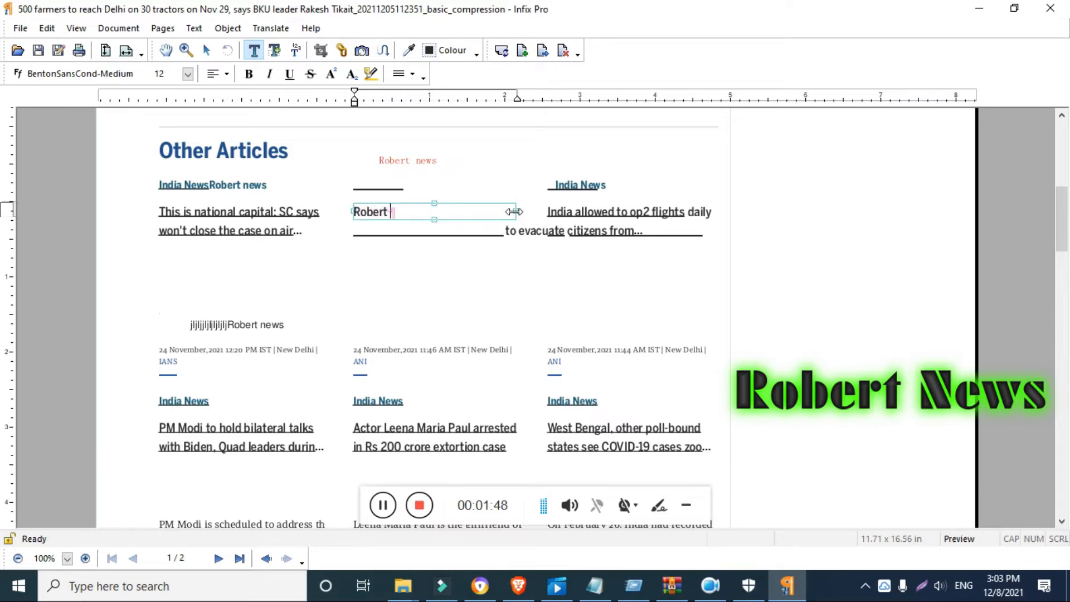
{"action": "type", "text": "News"}
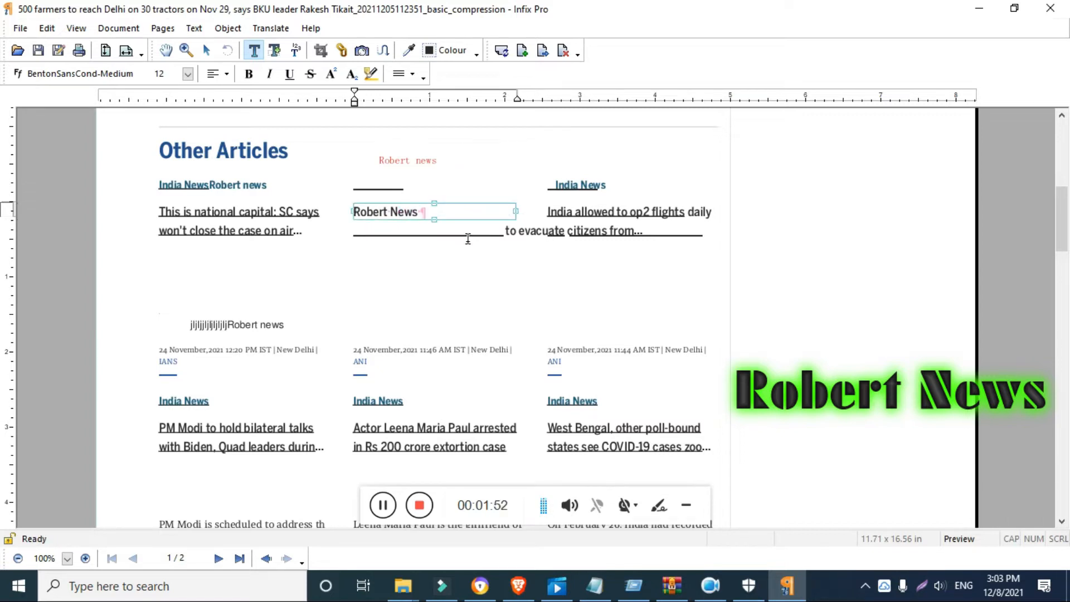
{"action": "type", "text": "ch"}
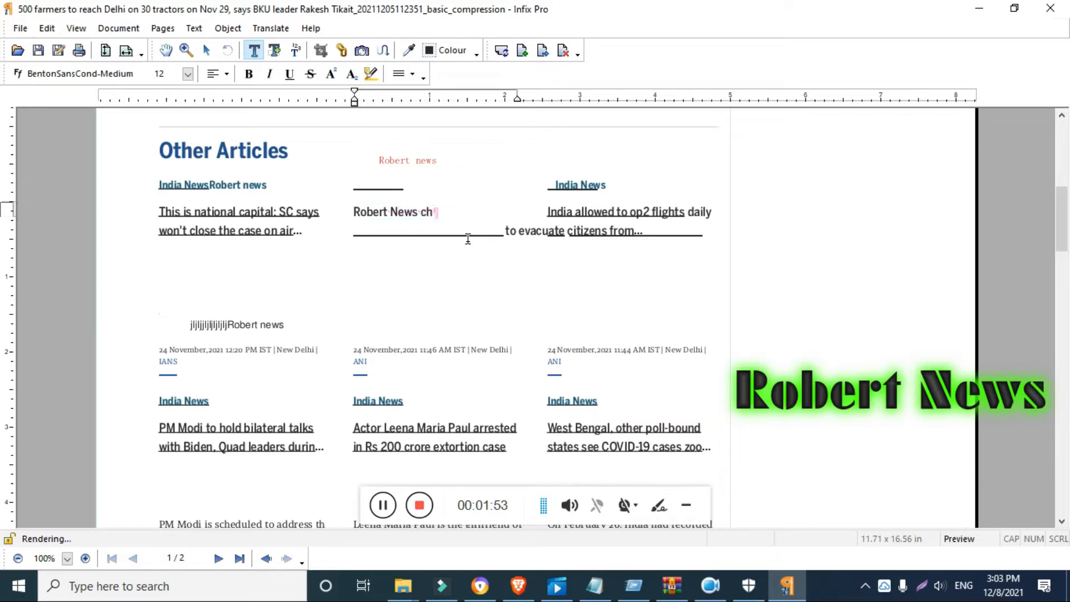
{"action": "type", "text": "channel"}
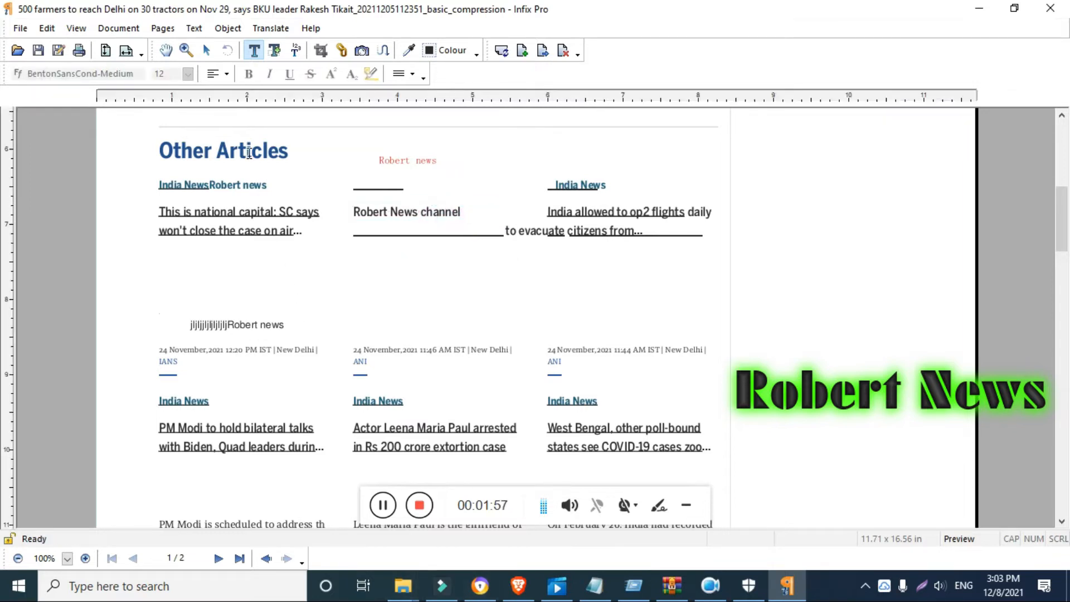
- Edit the 'Other Articles' heading so it reads 'Other Robert News'
{"action": "double_click", "coordinate": [247, 150]}
{"action": "type", "text": "OtherRo"}
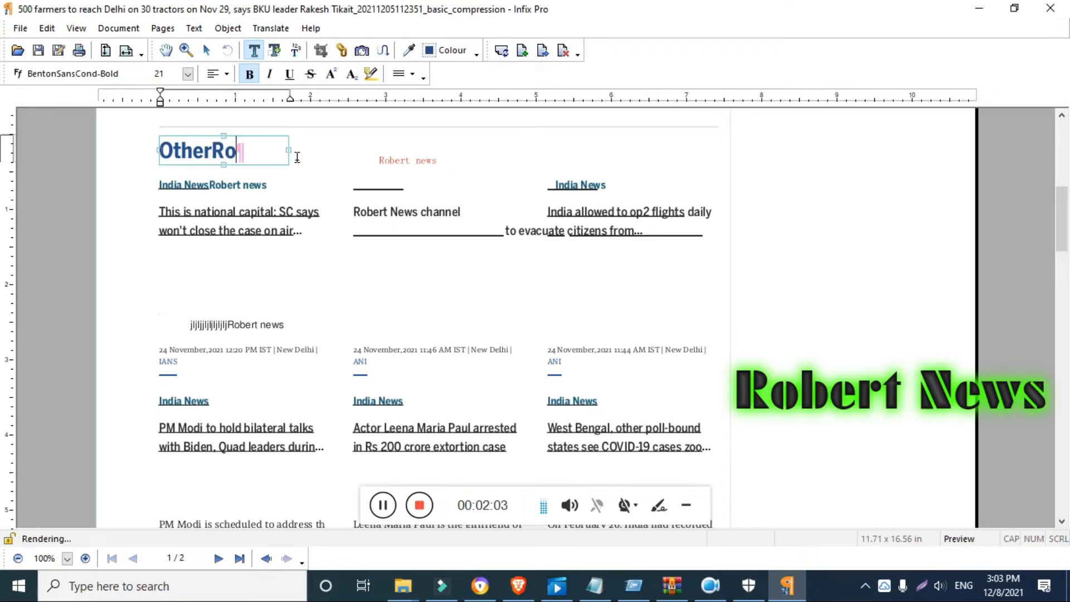
{"action": "type", "text": "bert N"}
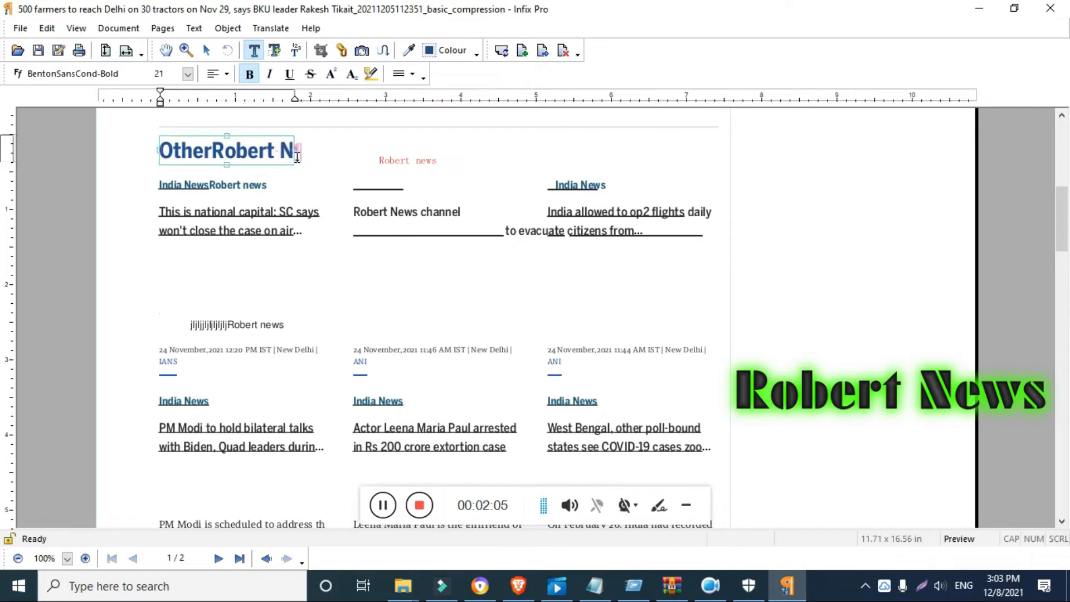
{"action": "type", "text": "ews"}
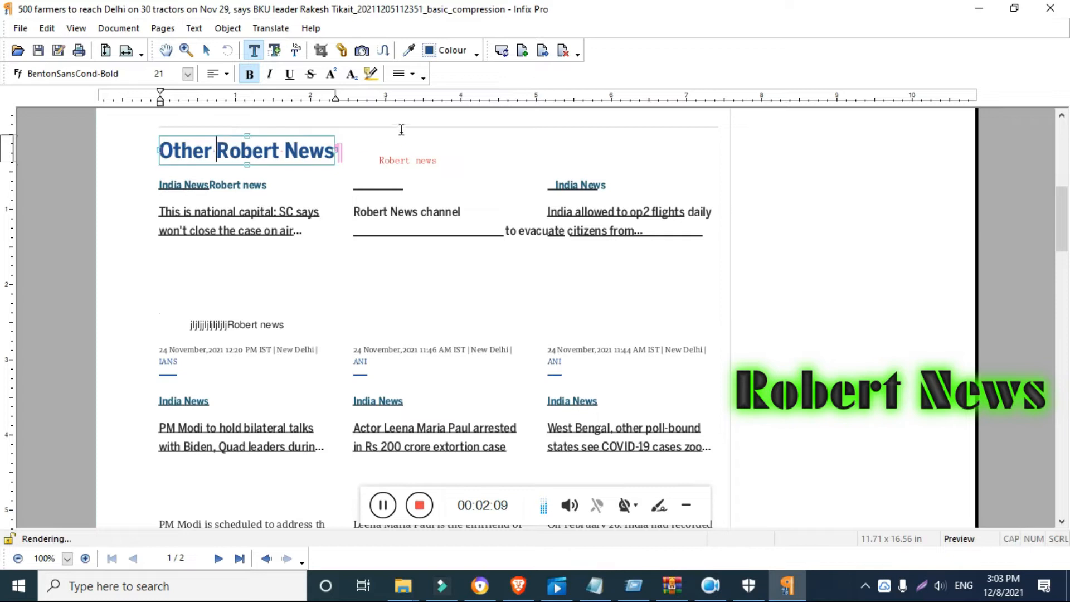
{"action": "left_click", "coordinate": [532, 267]}
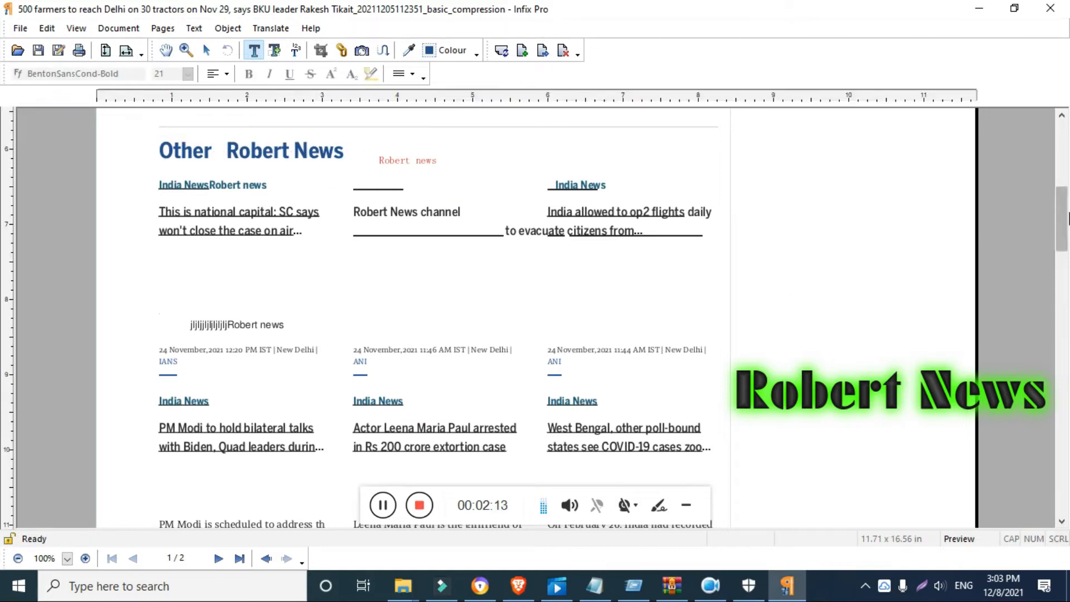
{"action": "mouse_move", "coordinate": [76, 28]}
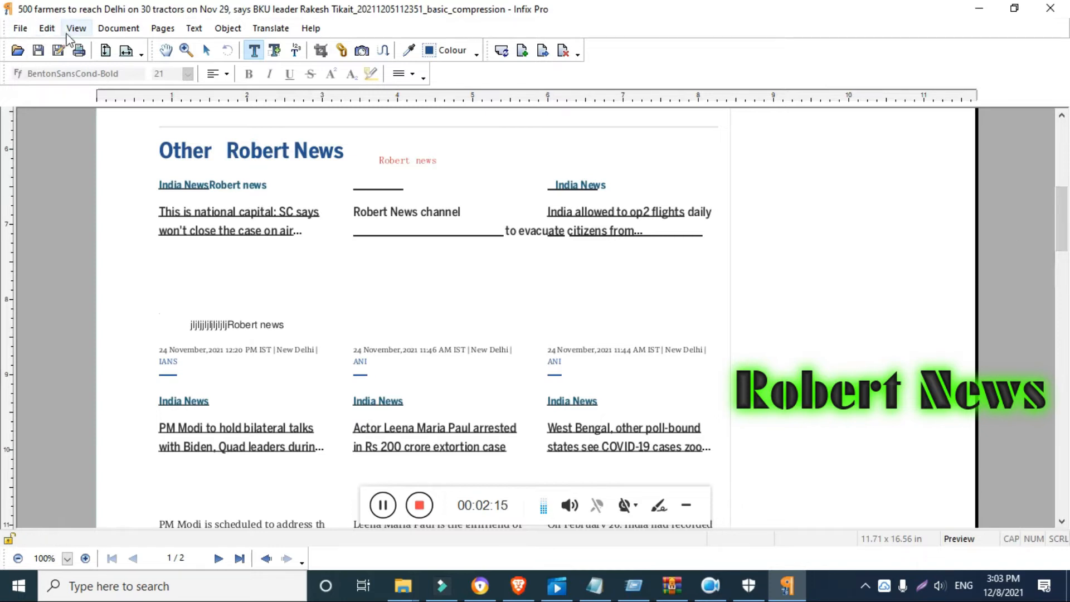
- Bring up the Document Security settings via the Document menu
{"action": "left_click", "coordinate": [76, 28]}
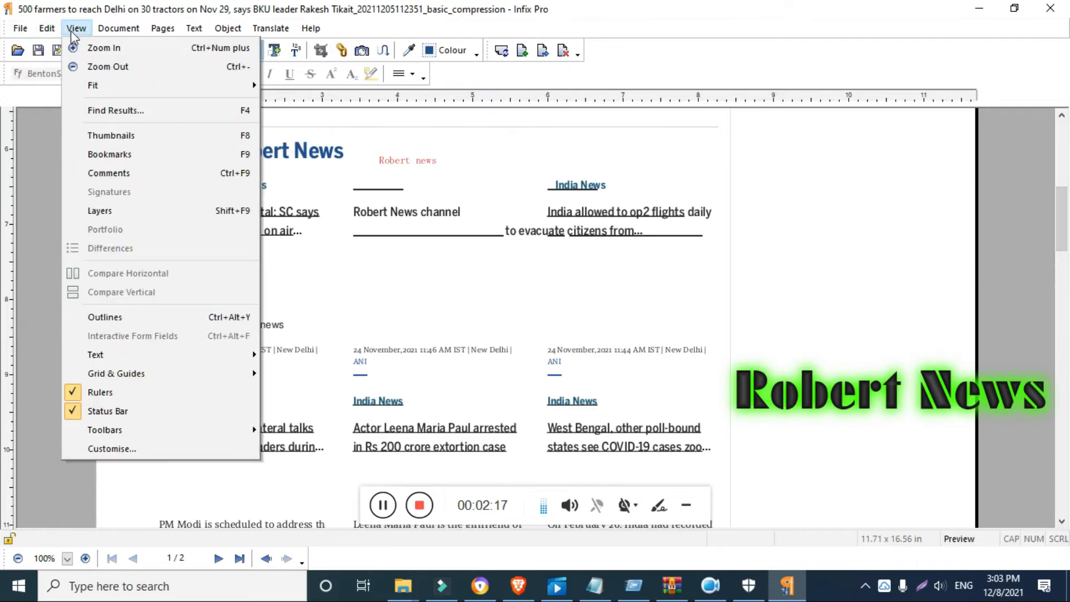
{"action": "left_click", "coordinate": [118, 28]}
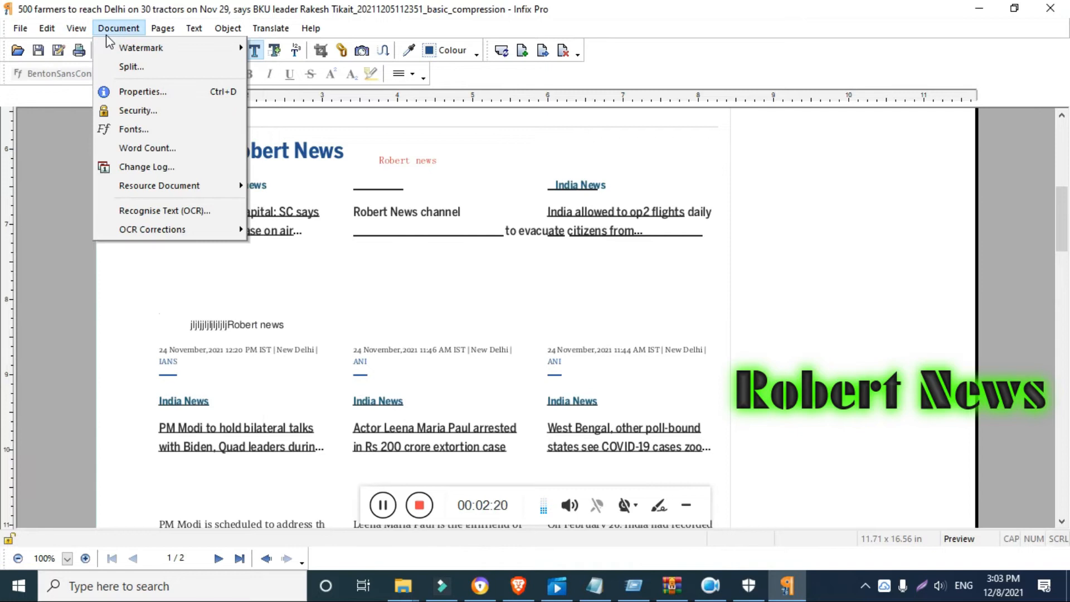
{"action": "left_click", "coordinate": [139, 110]}
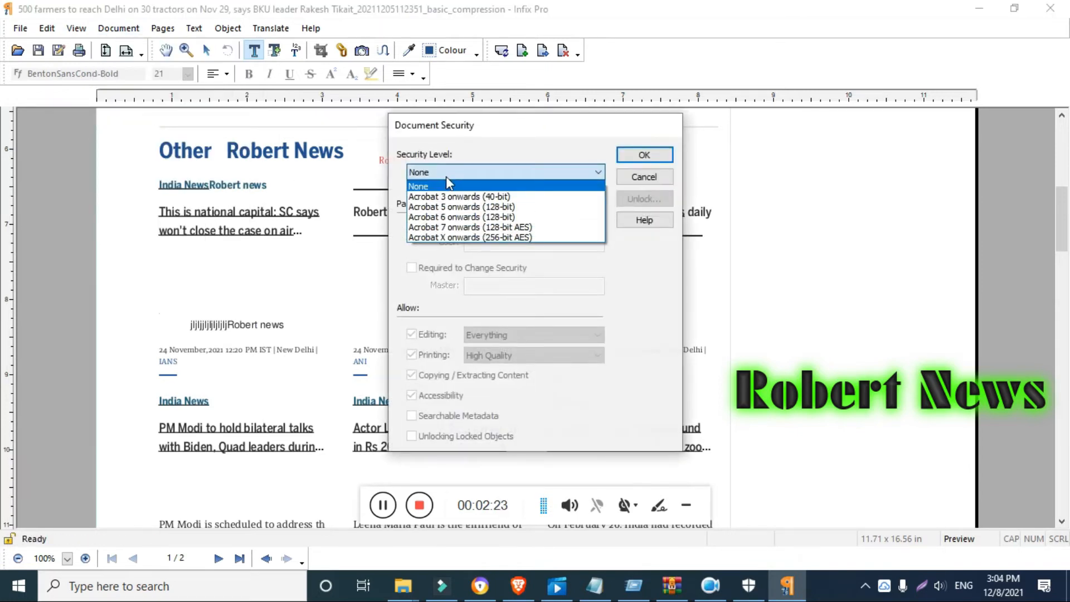
{"action": "left_click", "coordinate": [418, 186]}
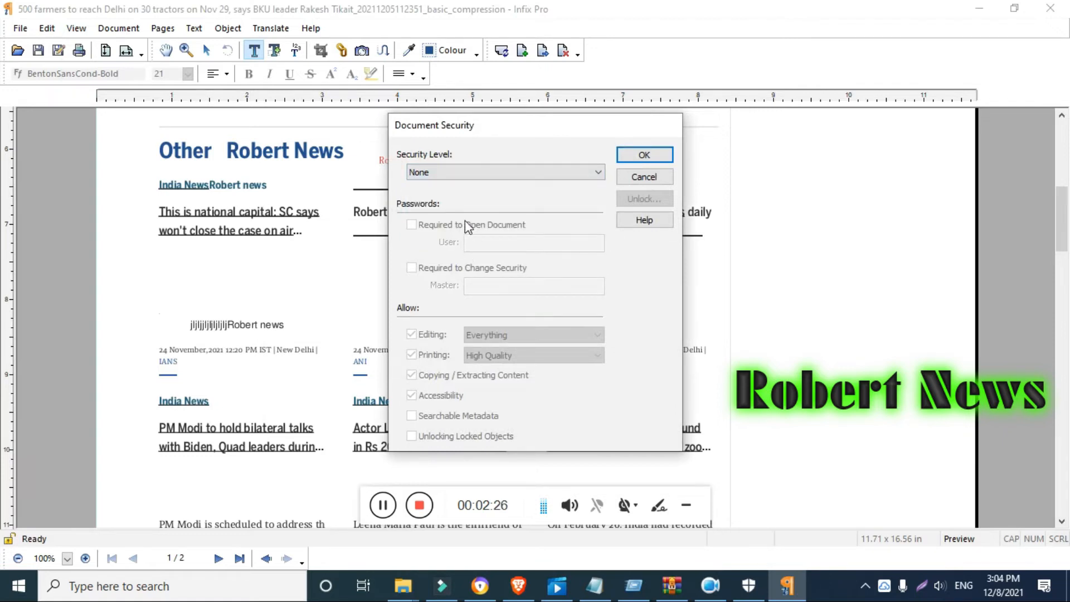
{"action": "left_click", "coordinate": [597, 172]}
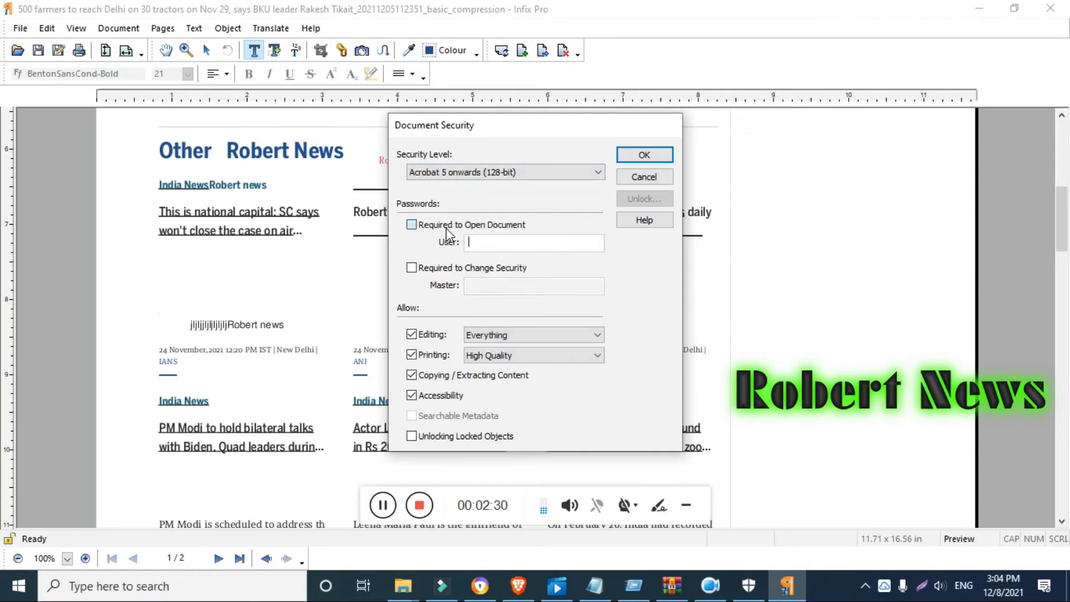
{"action": "left_click", "coordinate": [411, 224]}
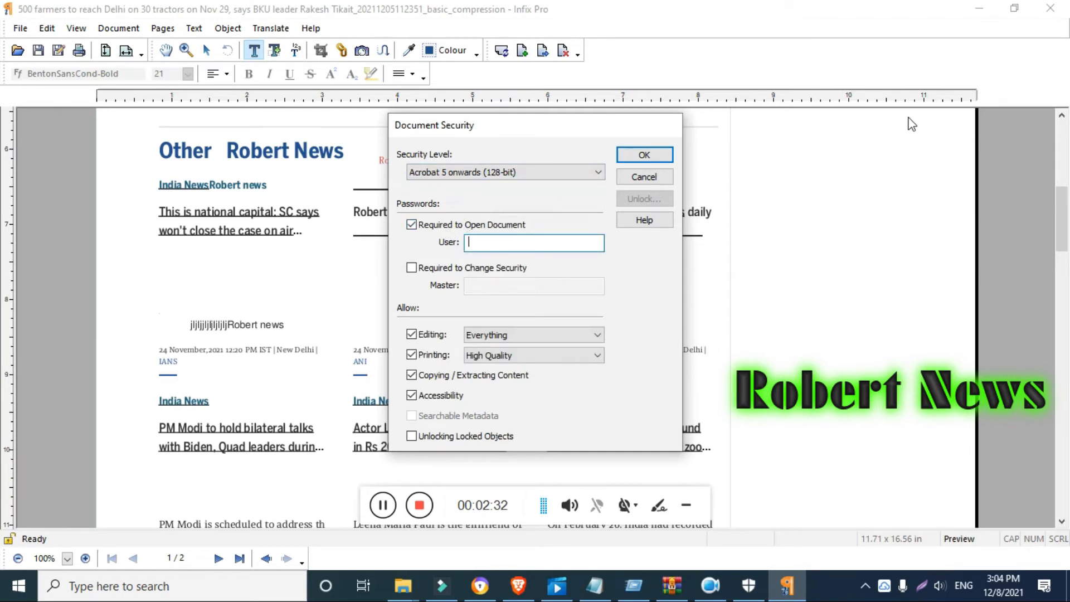
{"action": "type", "text": "123"}
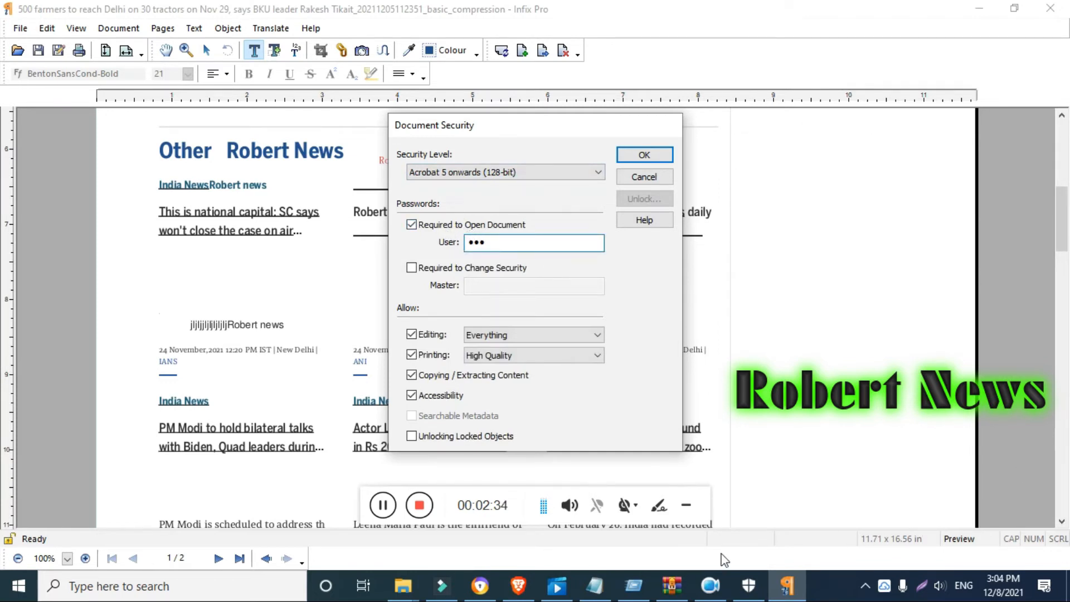
{"action": "left_click", "coordinate": [412, 268]}
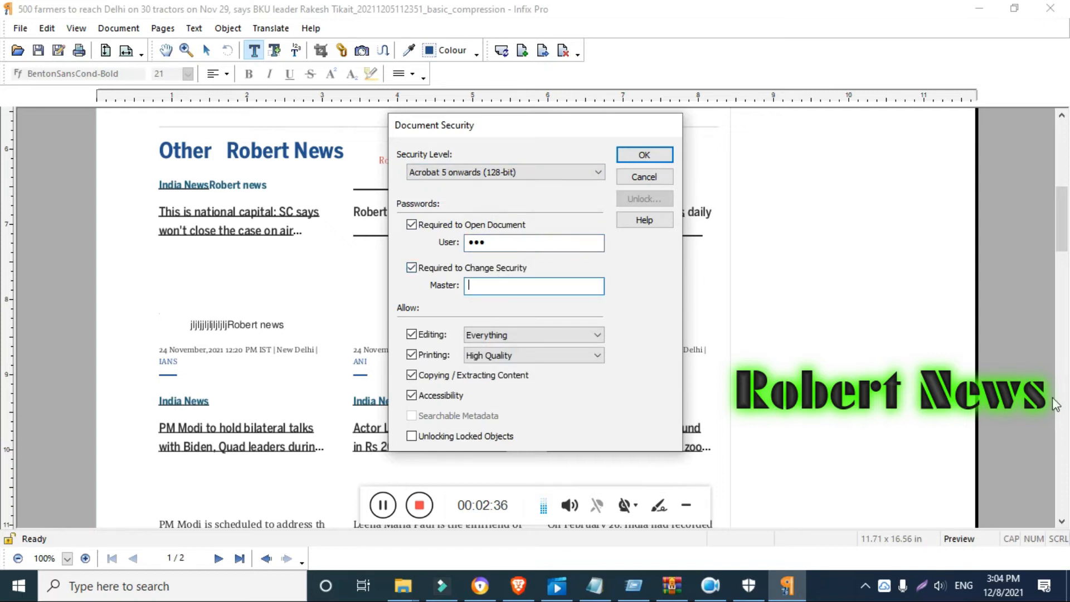
{"action": "type", "text": "•••"}
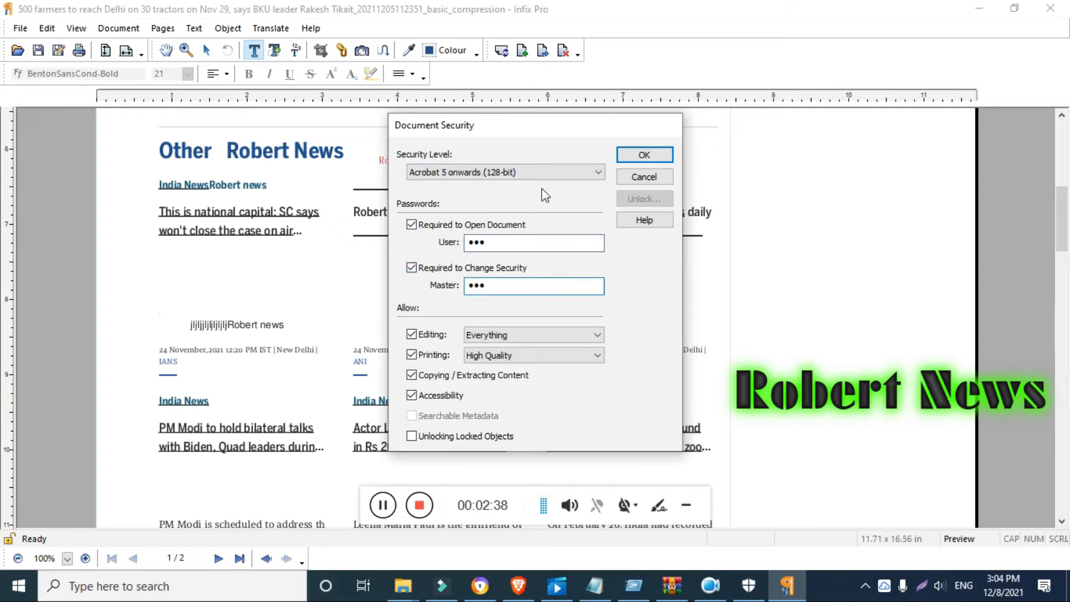
- Attempt to apply the passwords, dismiss the mismatch warning, and abandon verification
{"action": "left_click", "coordinate": [643, 154]}
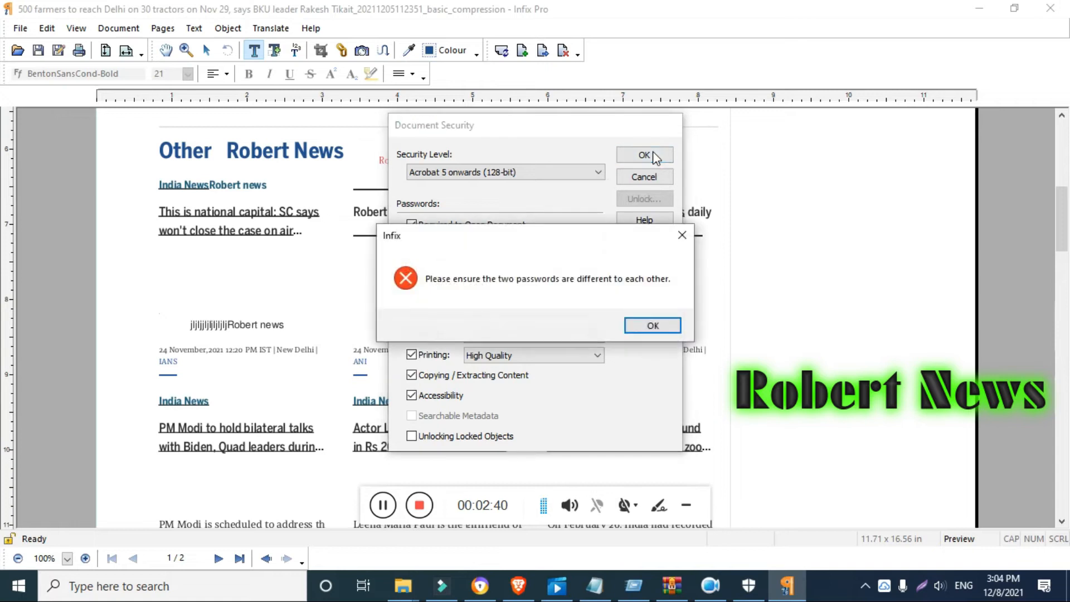
{"action": "left_click", "coordinate": [652, 326]}
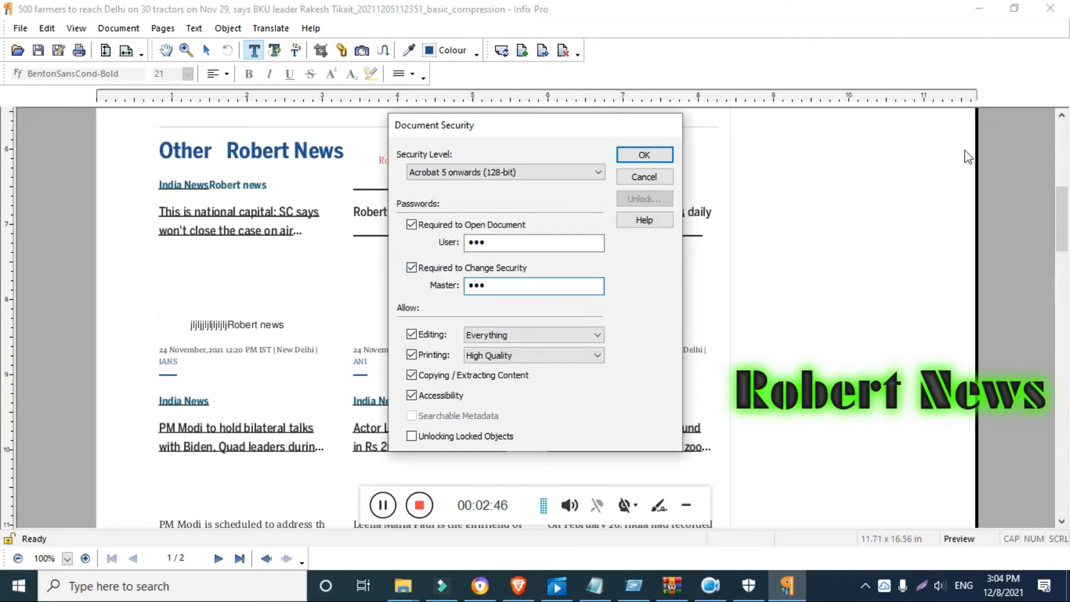
{"action": "left_click", "coordinate": [643, 155]}
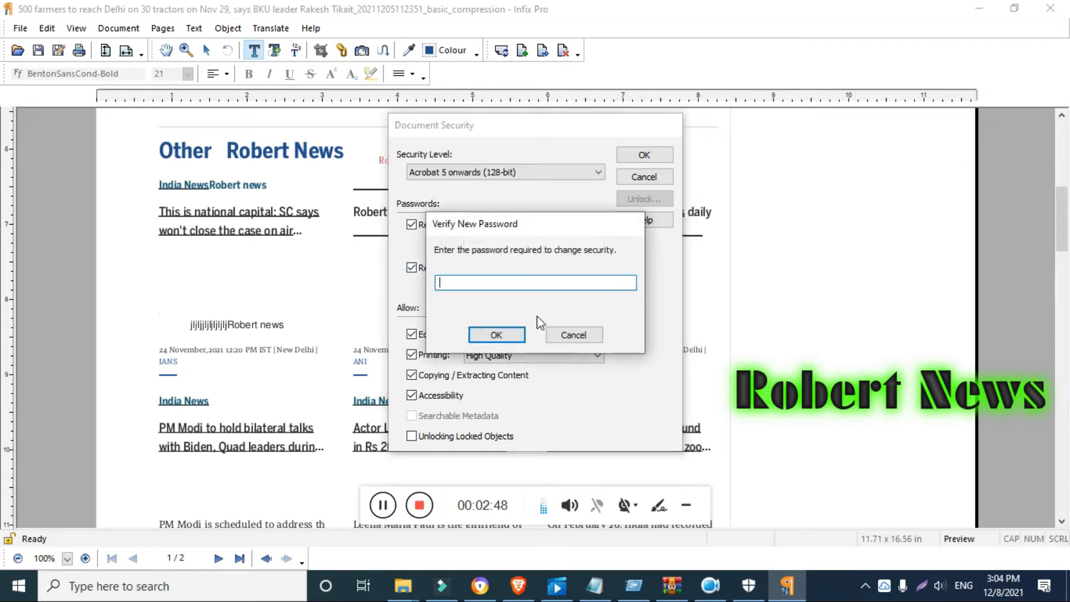
{"action": "mouse_move", "coordinate": [554, 310]}
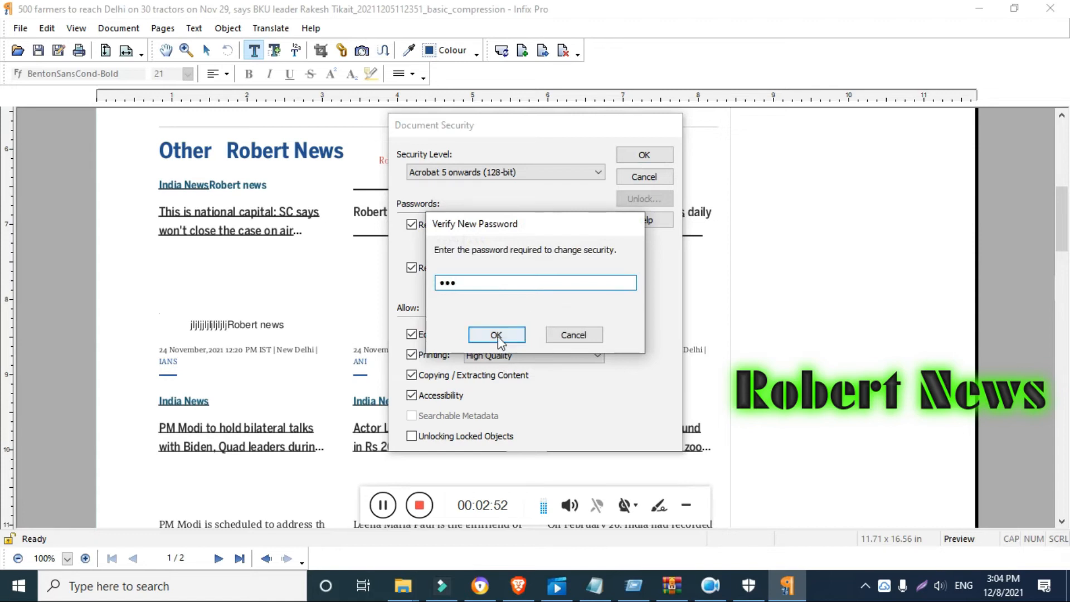
{"action": "left_click", "coordinate": [496, 334]}
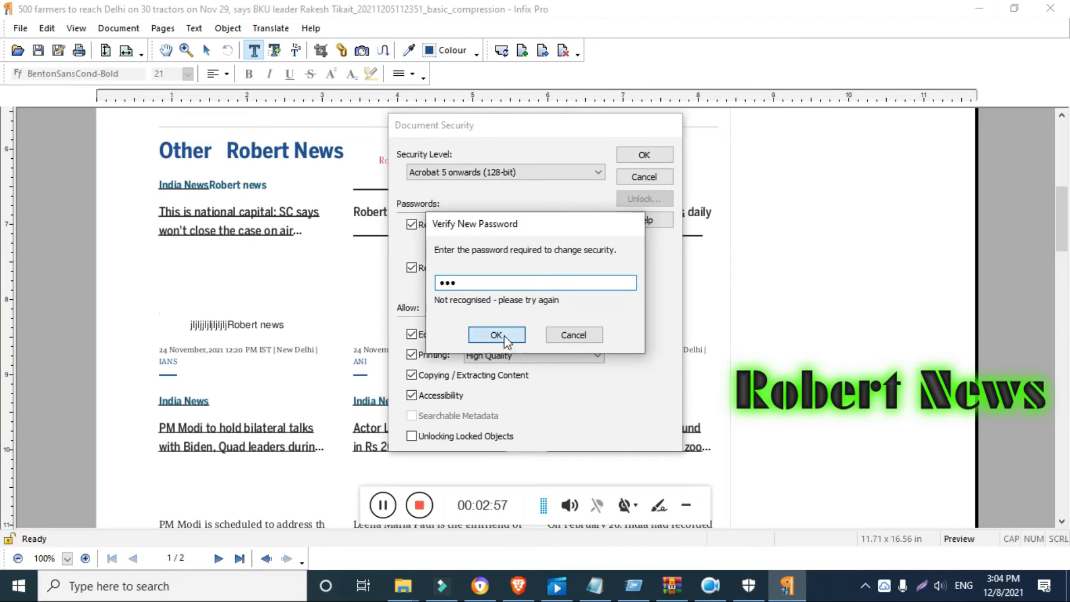
{"action": "left_click", "coordinate": [496, 335]}
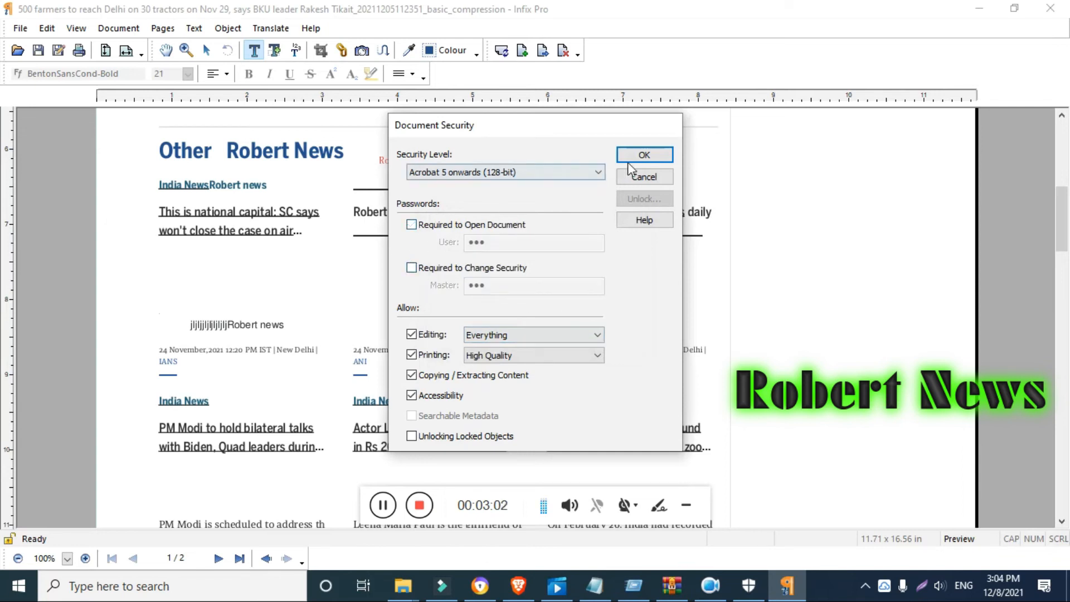
- Close security without passwords and browse the Document, Pages, Text and Translate menus
{"action": "left_click", "coordinate": [643, 154]}
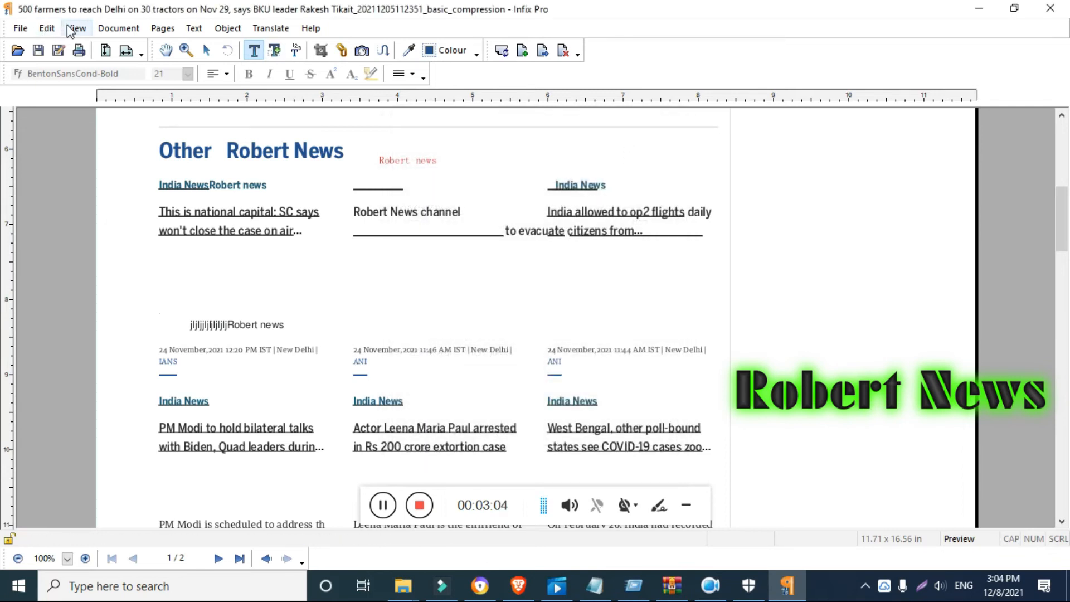
{"action": "left_click", "coordinate": [118, 28]}
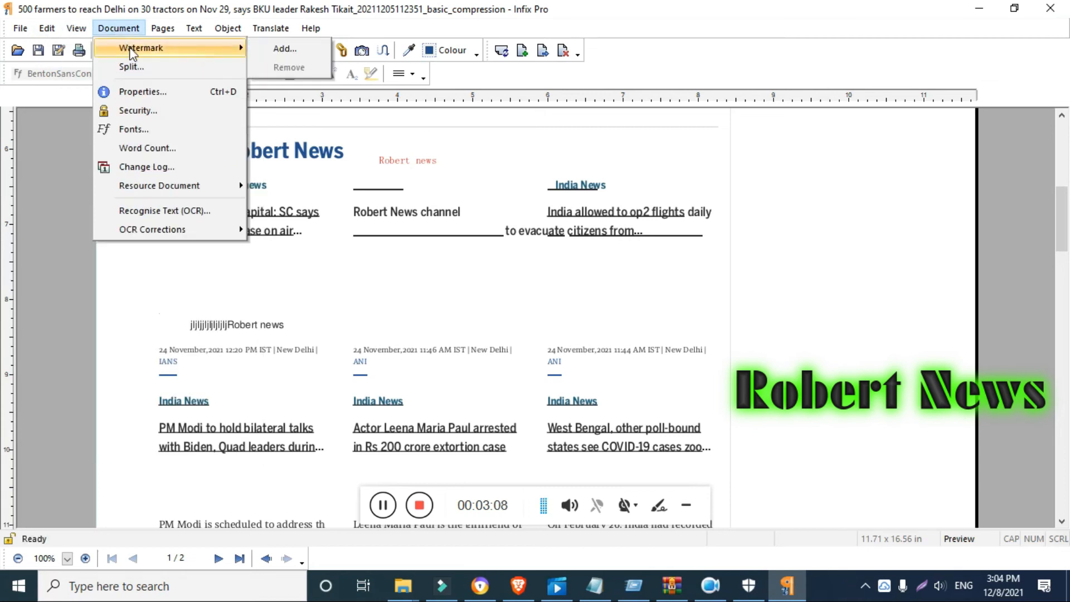
{"action": "left_click", "coordinate": [162, 28]}
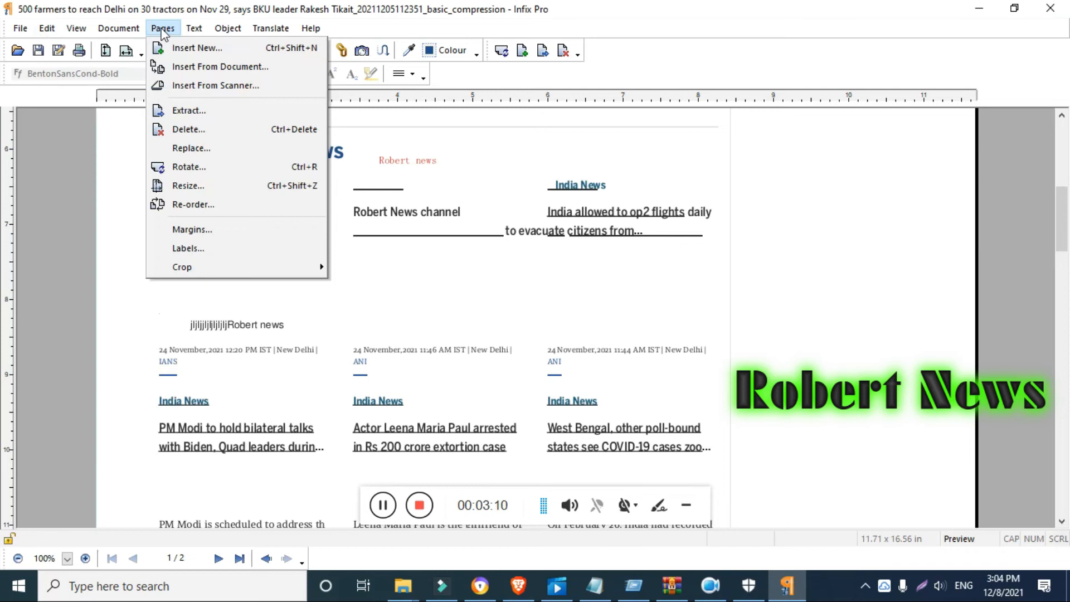
{"action": "mouse_move", "coordinate": [220, 66]}
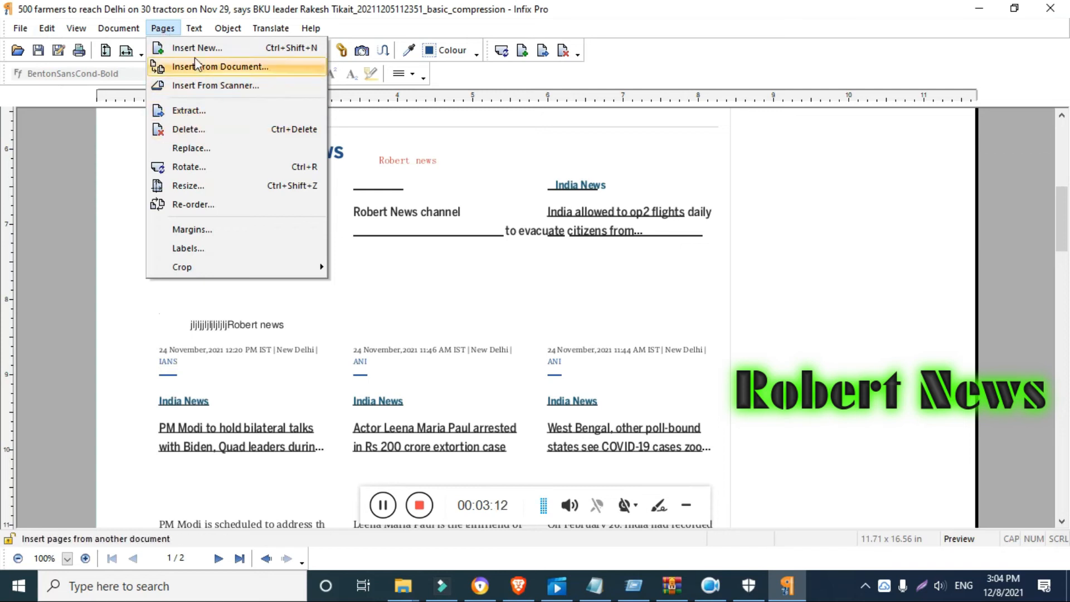
{"action": "left_click", "coordinate": [194, 28]}
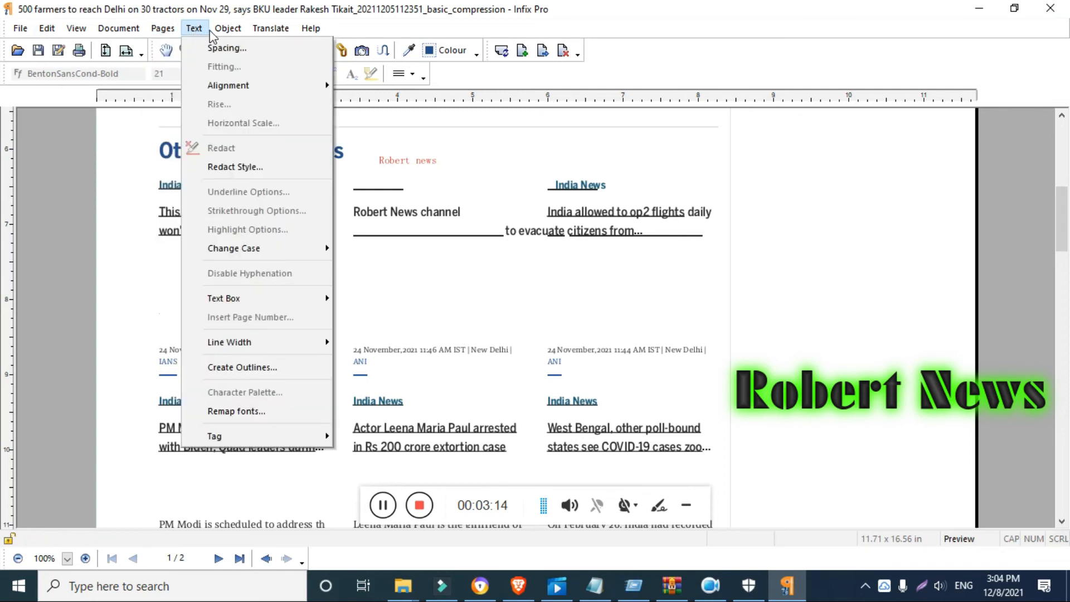
{"action": "left_click", "coordinate": [270, 28]}
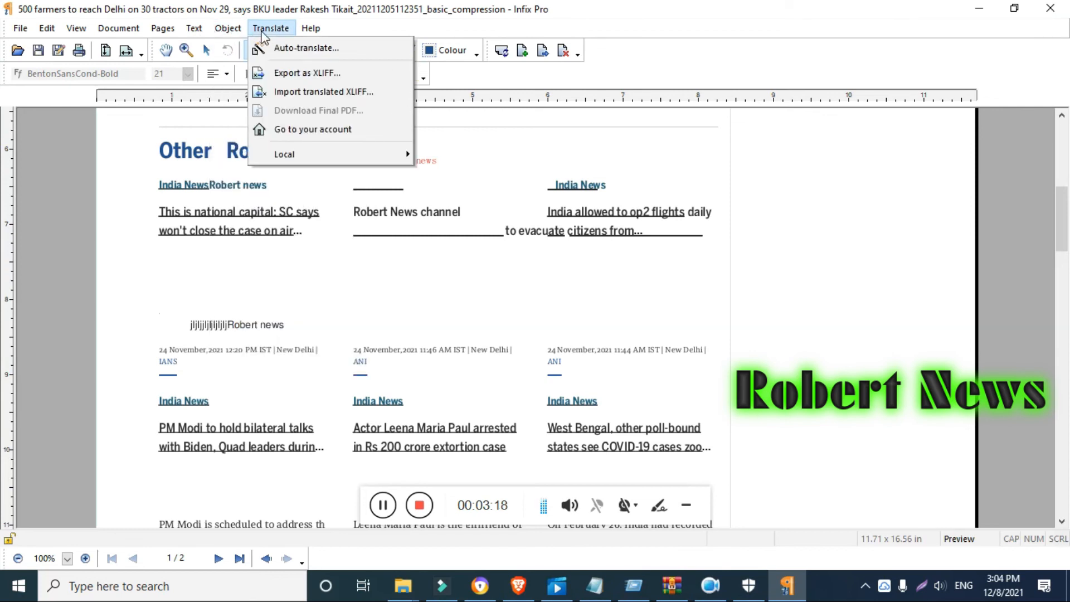
{"action": "mouse_move", "coordinate": [305, 47]}
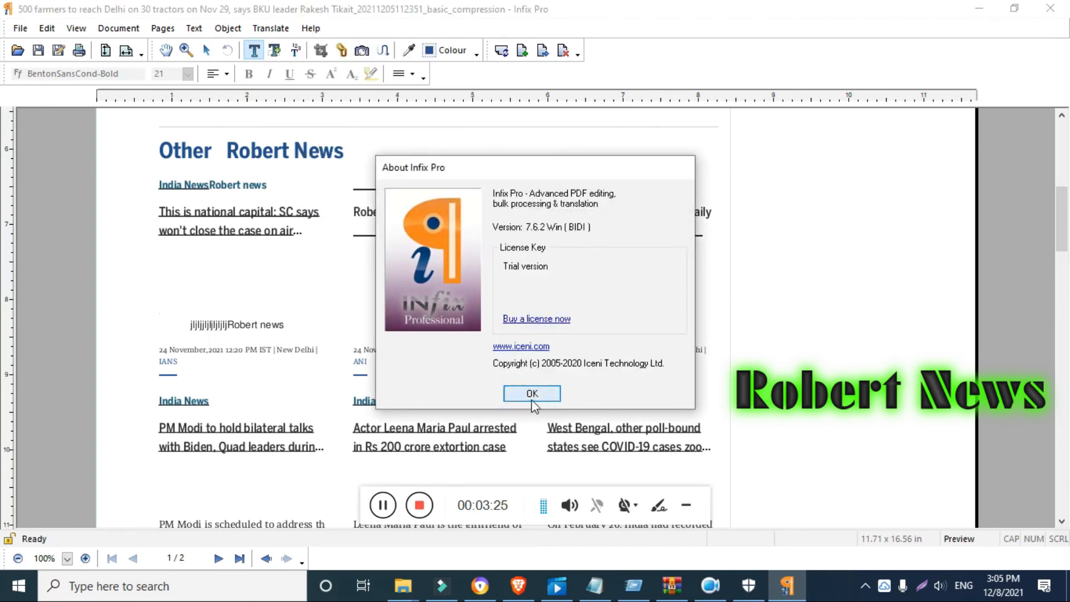
- Dismiss the About box, view the PDF's Document Properties, and cancel back to the page
{"action": "left_click", "coordinate": [532, 393]}
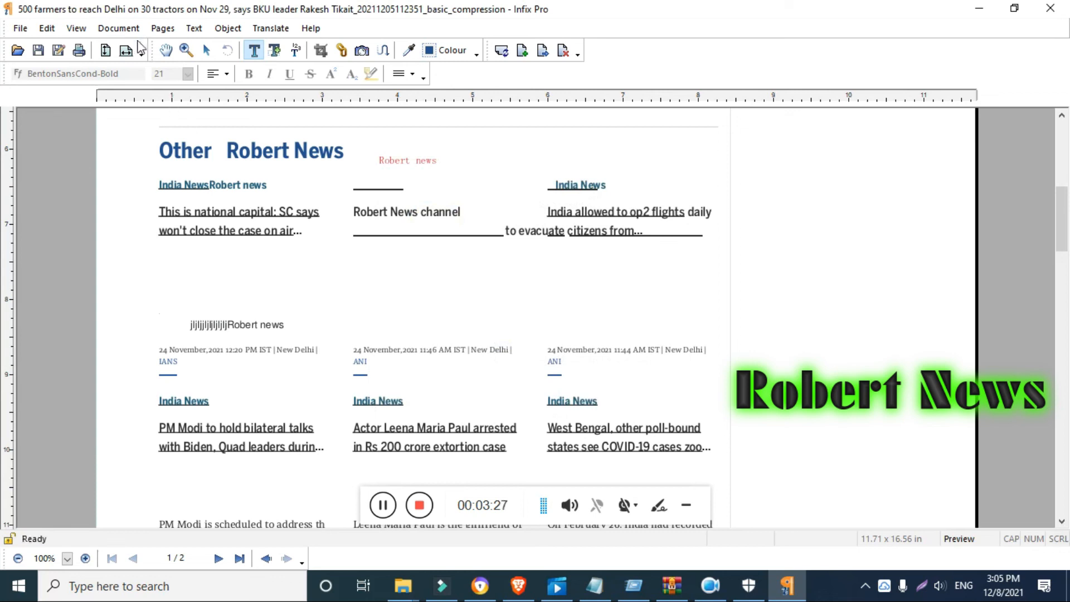
{"action": "left_click", "coordinate": [118, 28]}
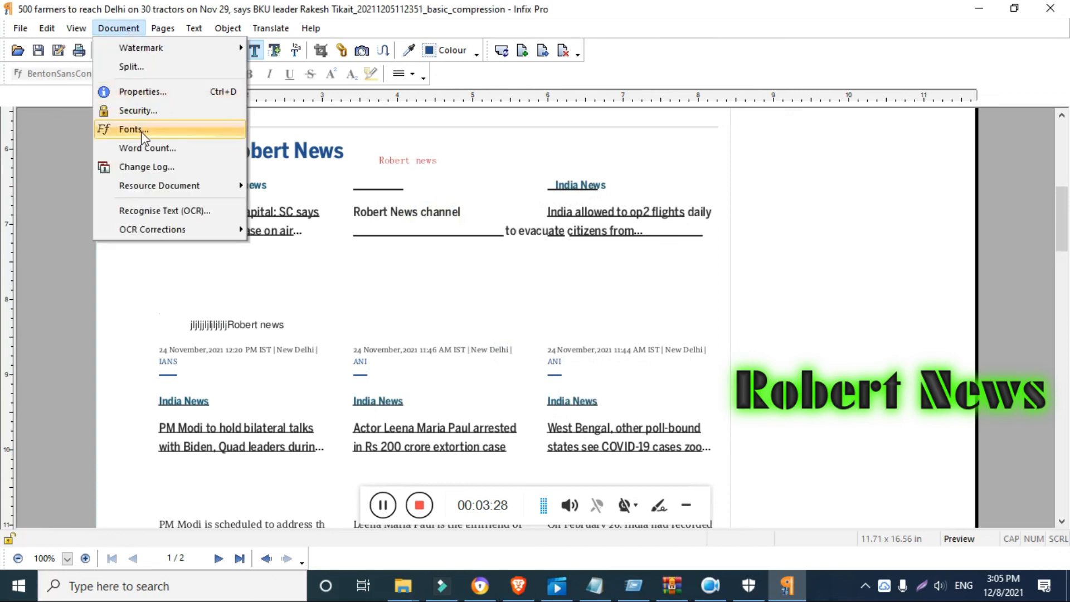
{"action": "mouse_move", "coordinate": [156, 101]}
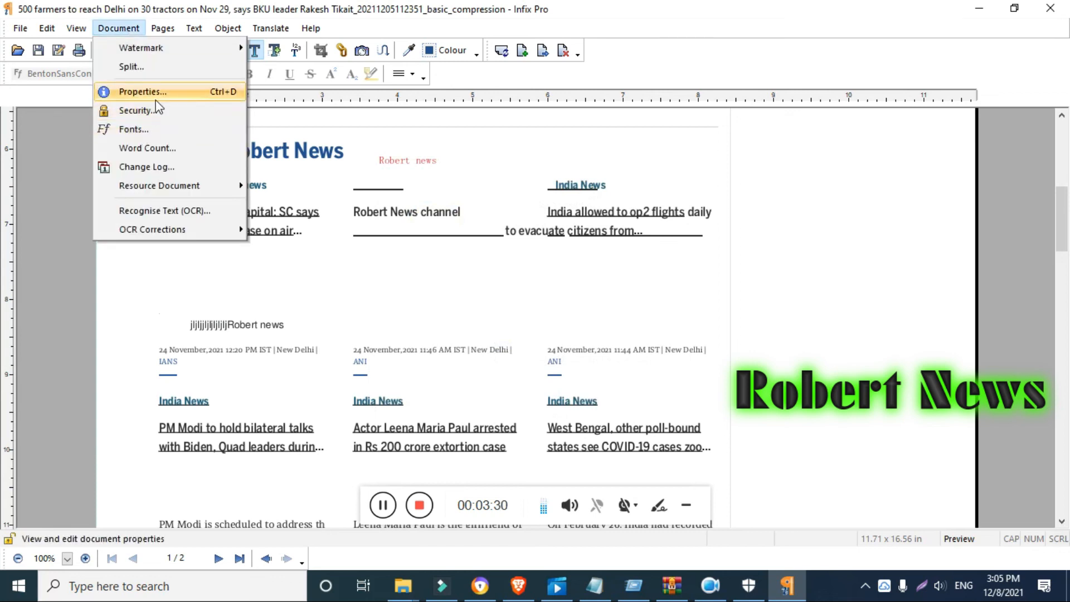
{"action": "left_click", "coordinate": [142, 92]}
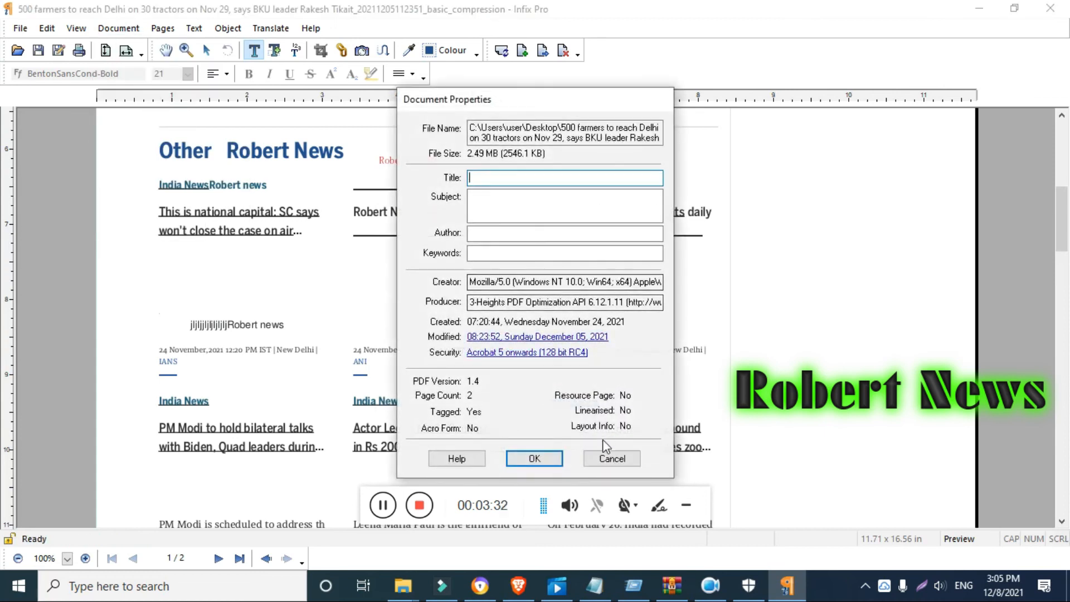
{"action": "left_click", "coordinate": [534, 458]}
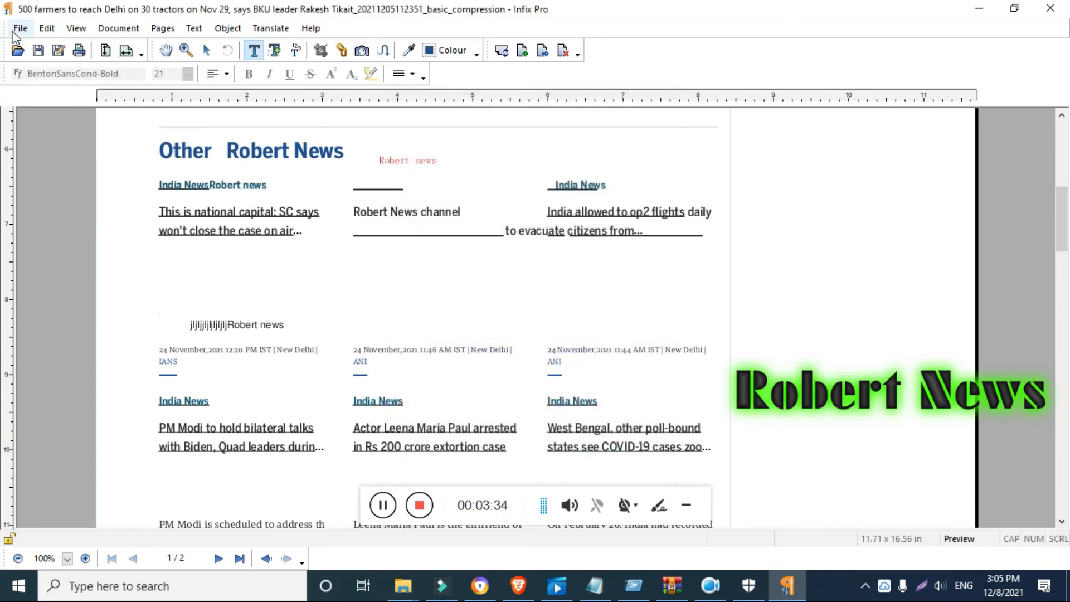